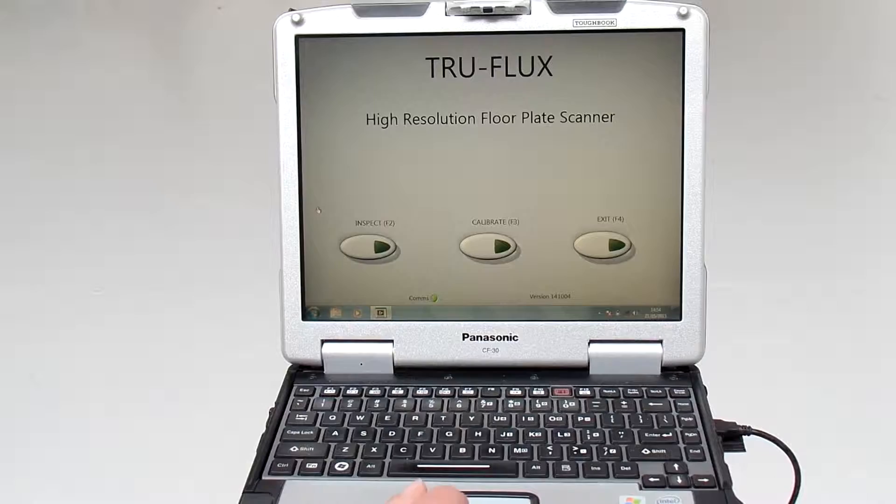
Step: Start calibration and replace the operator name with DAVE, keeping scanner 123
click(488, 246)
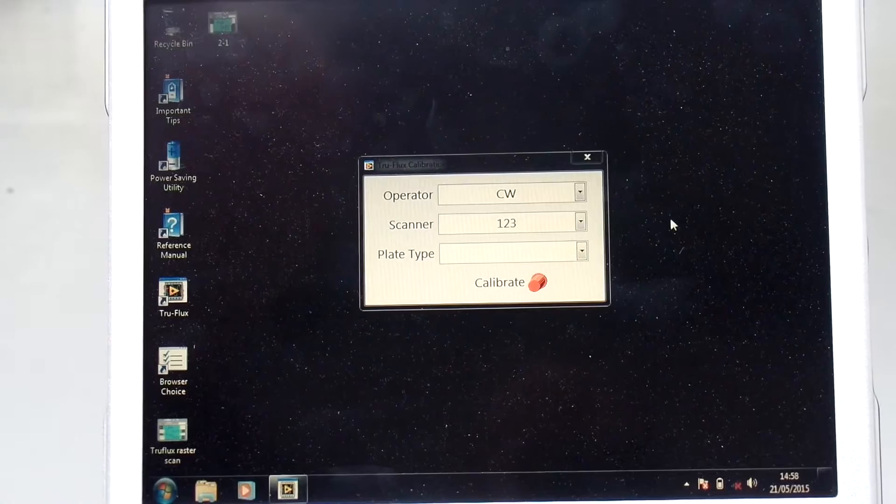
click(580, 193)
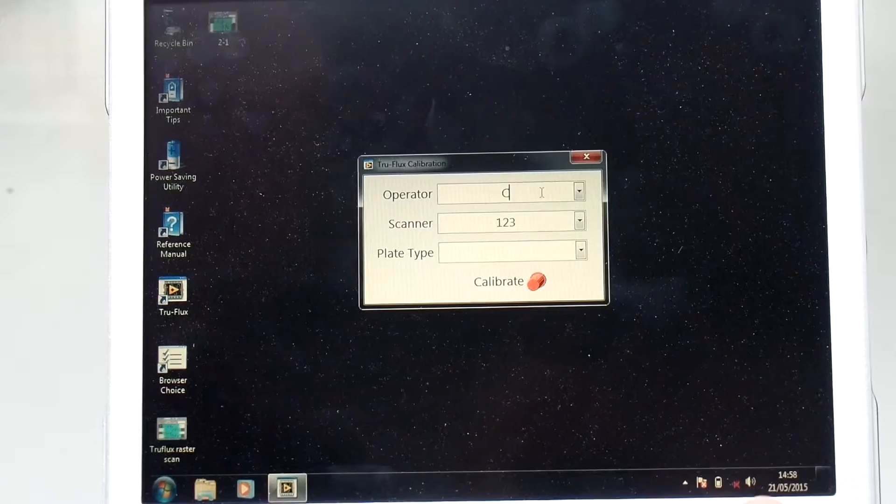
text(DAVE)
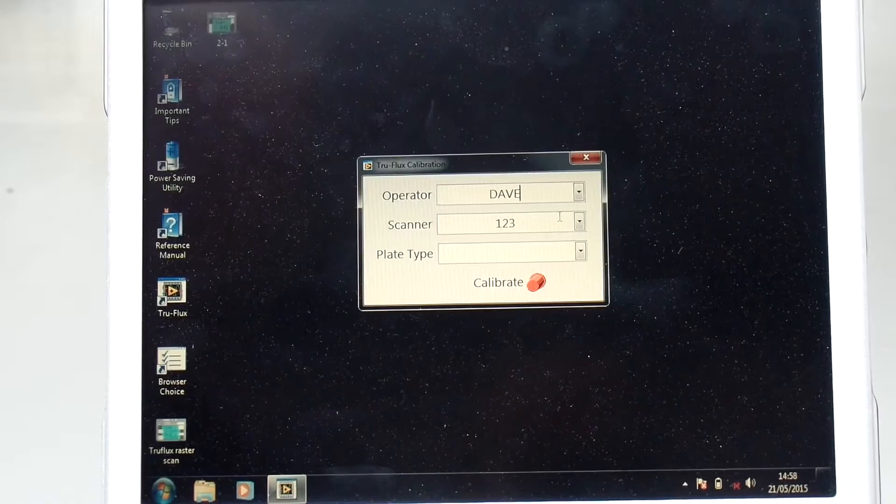
mouse_move(595, 235)
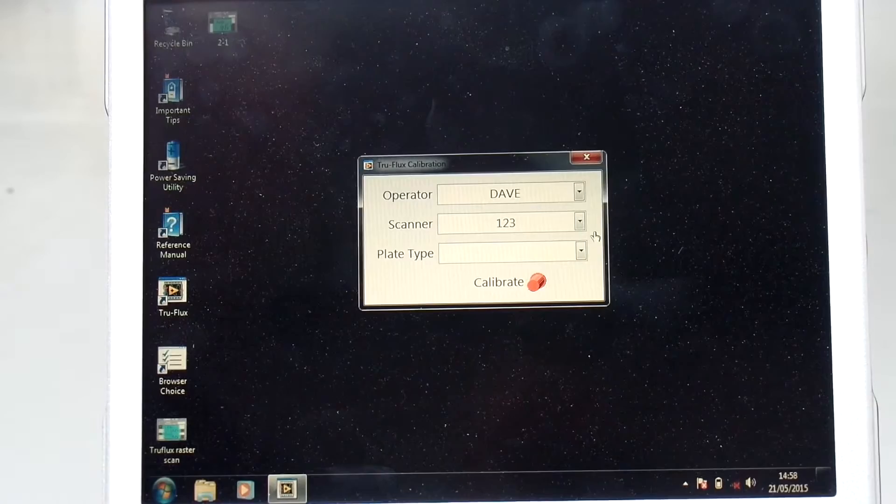
Step: Choose the 6mm plate type and run the calibration scan to show the signal trace
click(579, 253)
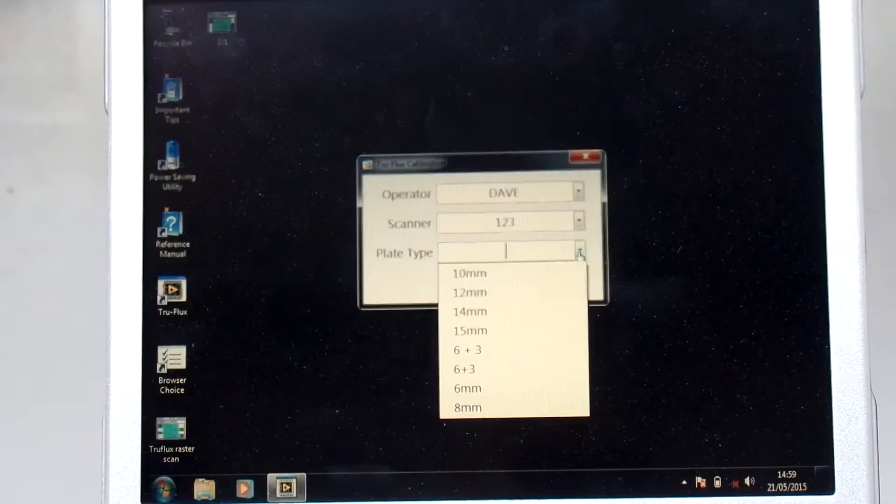
mouse_move(467, 390)
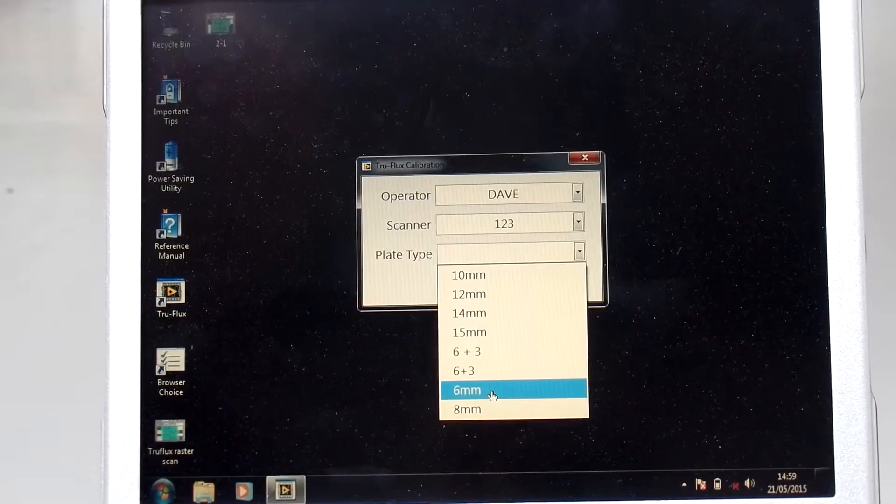
click(467, 390)
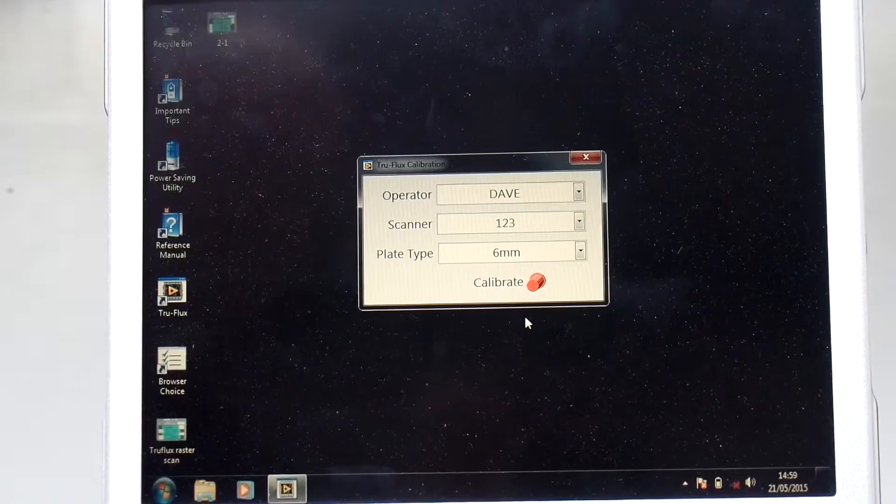
click(536, 282)
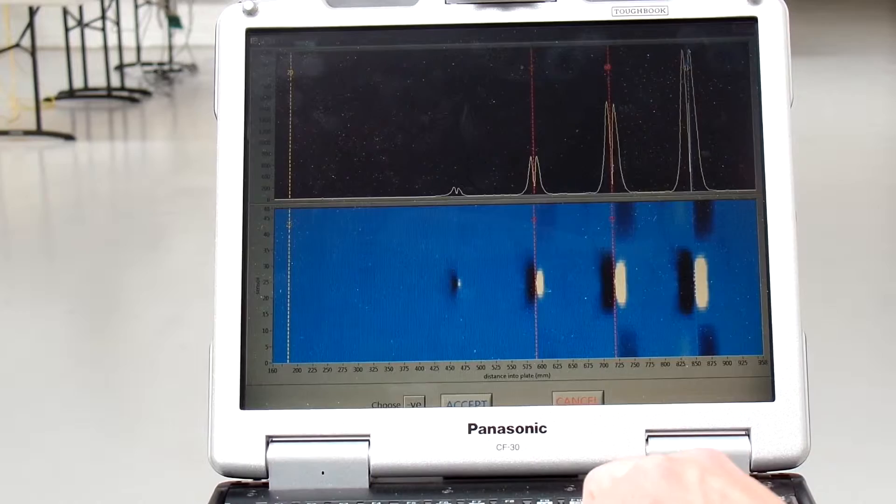
mouse_move(703, 154)
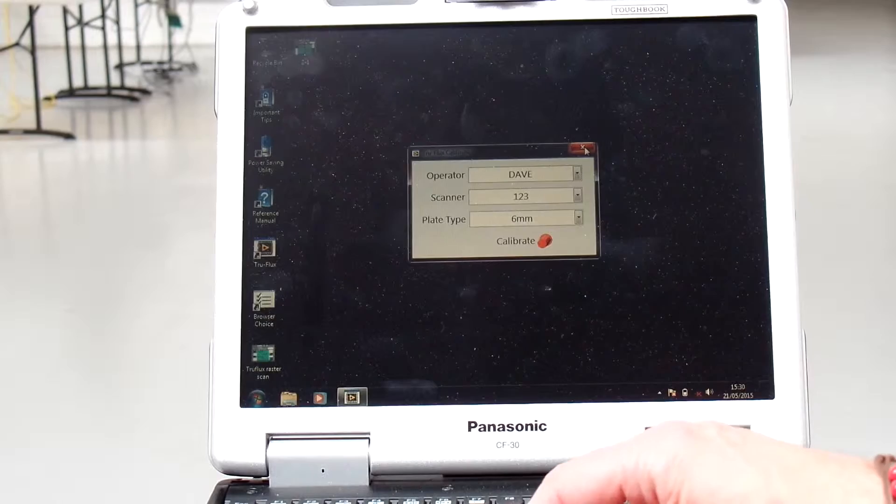
Step: Accept the calibration trace and return to the calibration setup for DAVE, 123, 6mm
click(582, 149)
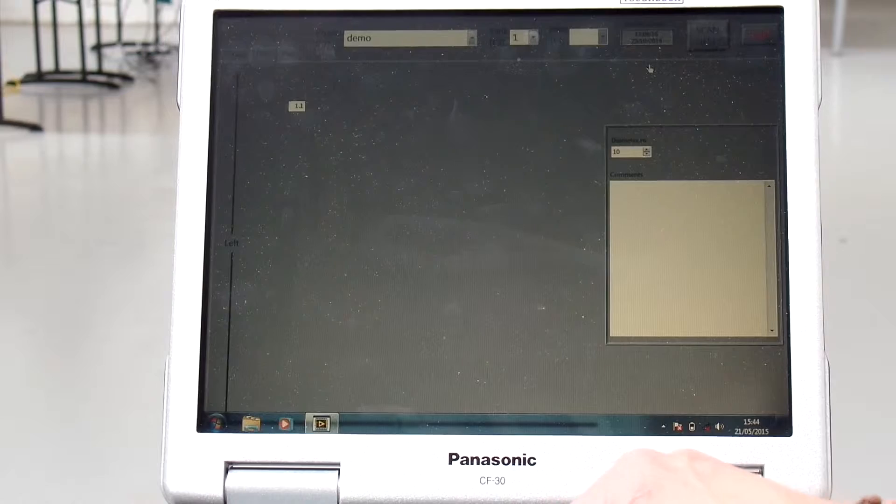
Step: Raise the tank Diameter spinner to a value of 14
click(646, 149)
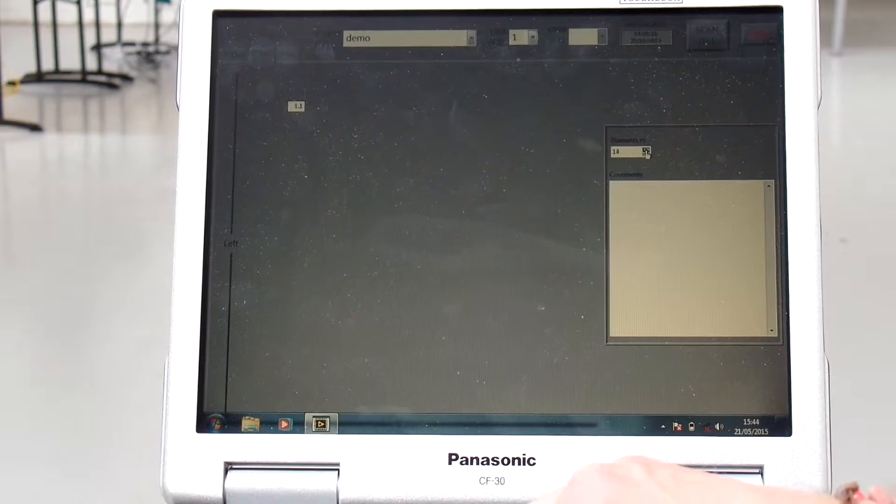
click(645, 149)
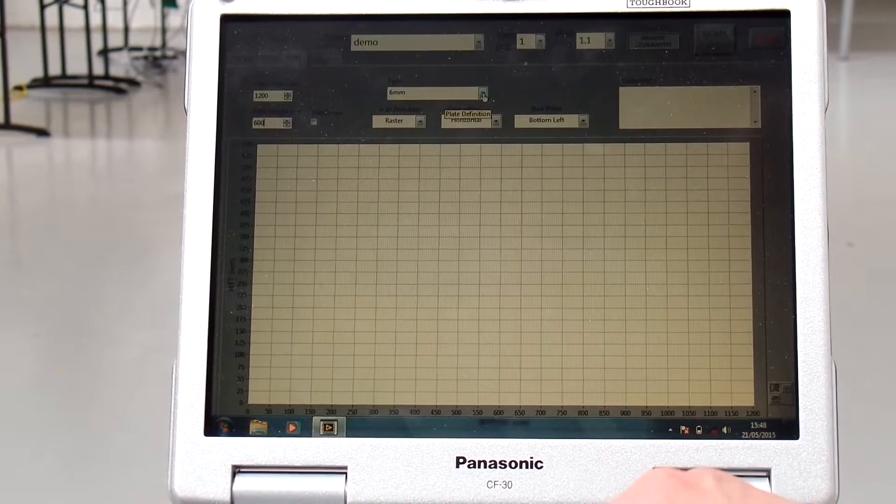
Step: Set plate 1.1 to 6mm type and bring up the scan direction choices for Raster
click(482, 92)
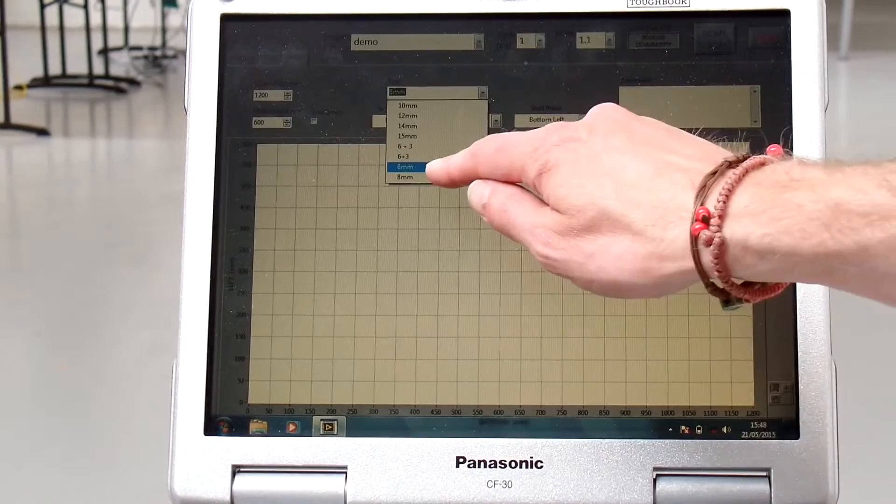
click(404, 166)
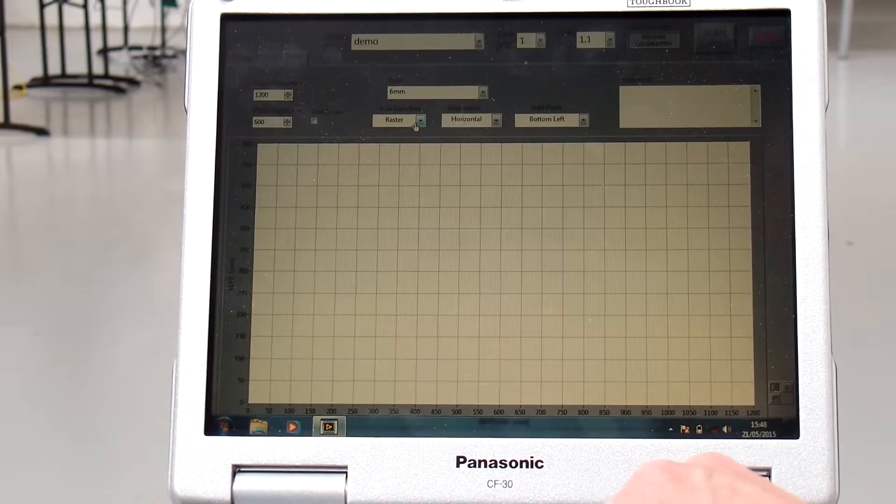
click(398, 119)
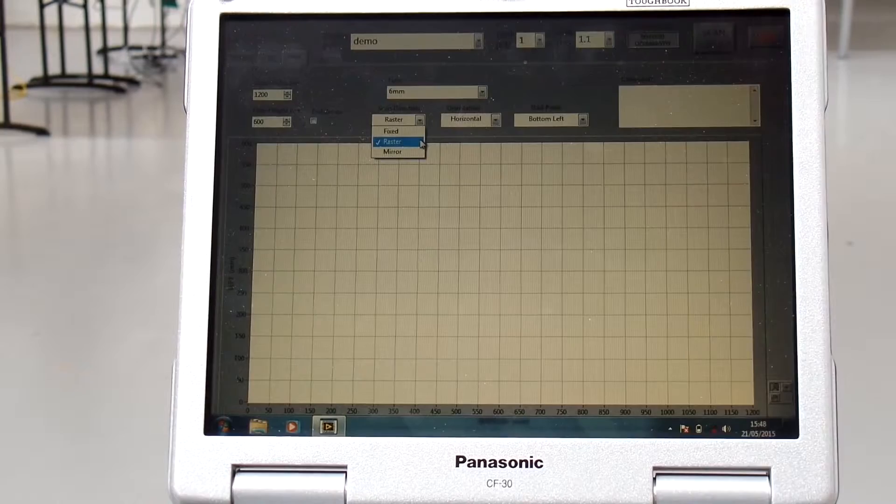
mouse_move(391, 130)
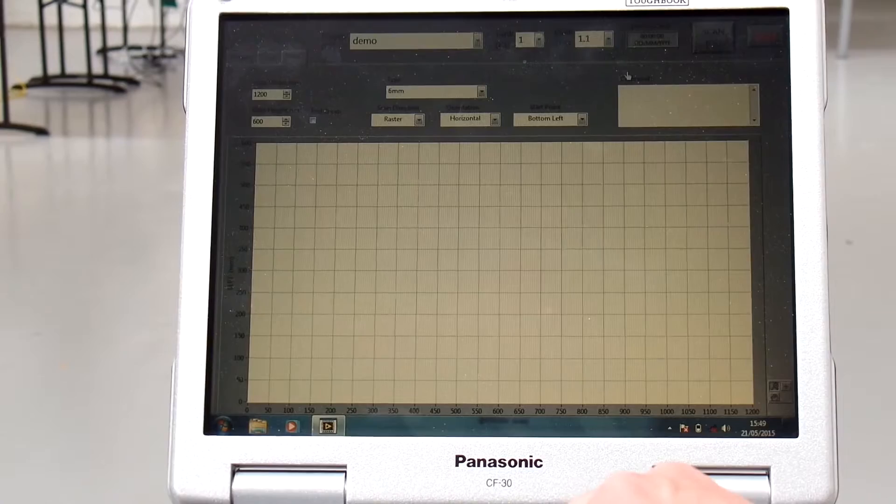
click(582, 119)
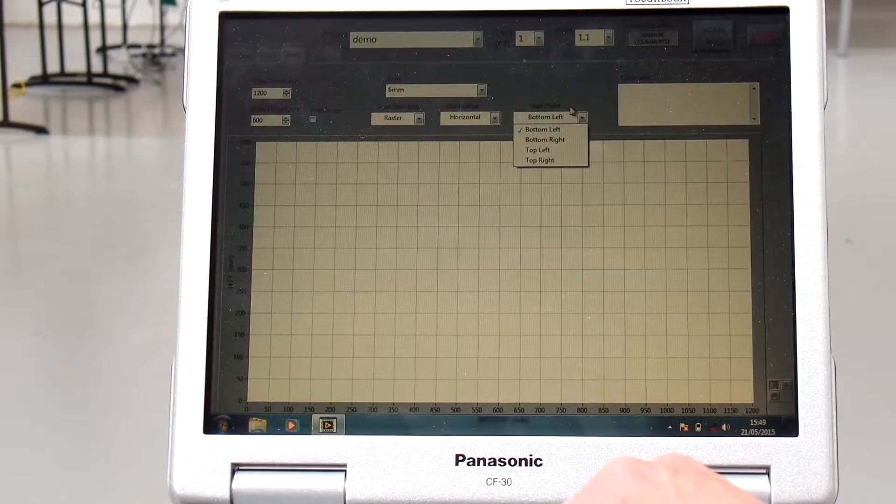
click(541, 129)
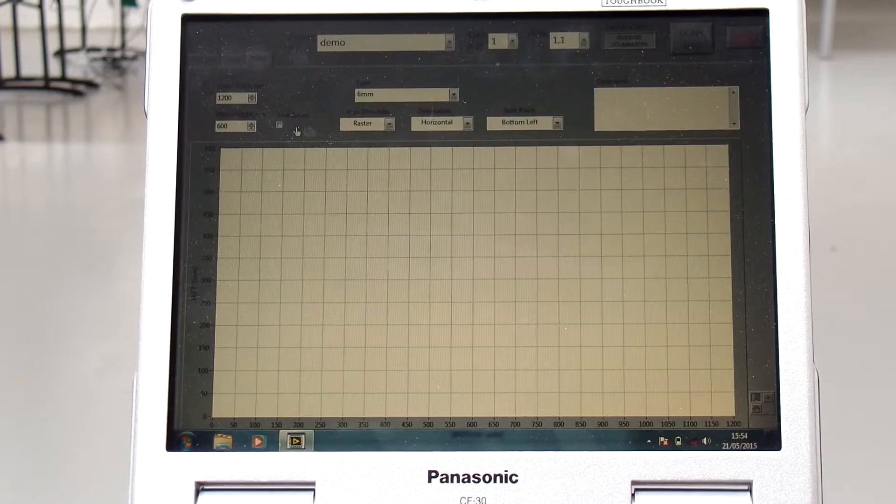
click(279, 124)
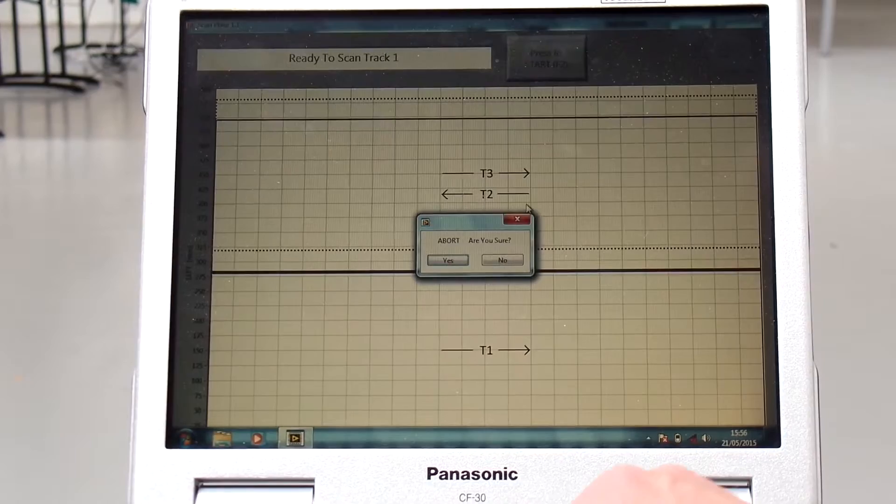
Step: Answer the abort-scan prompt and proceed with the track T1–T5 scan screen
click(447, 260)
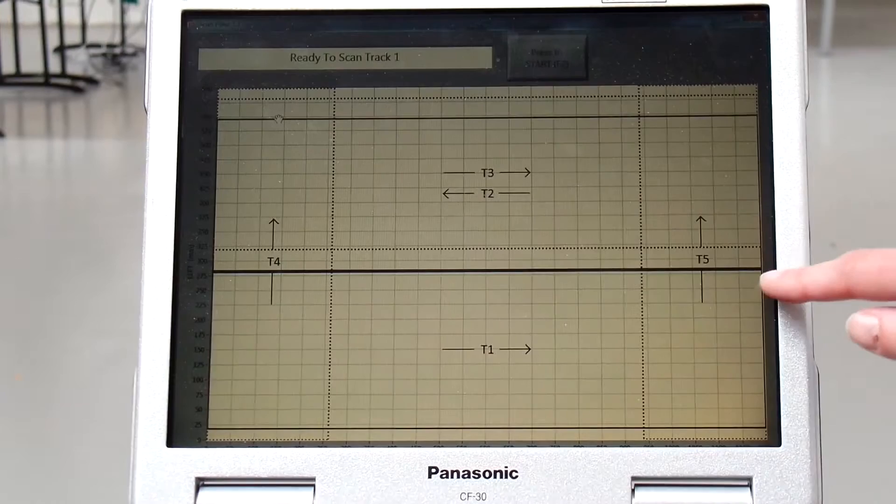
click(546, 56)
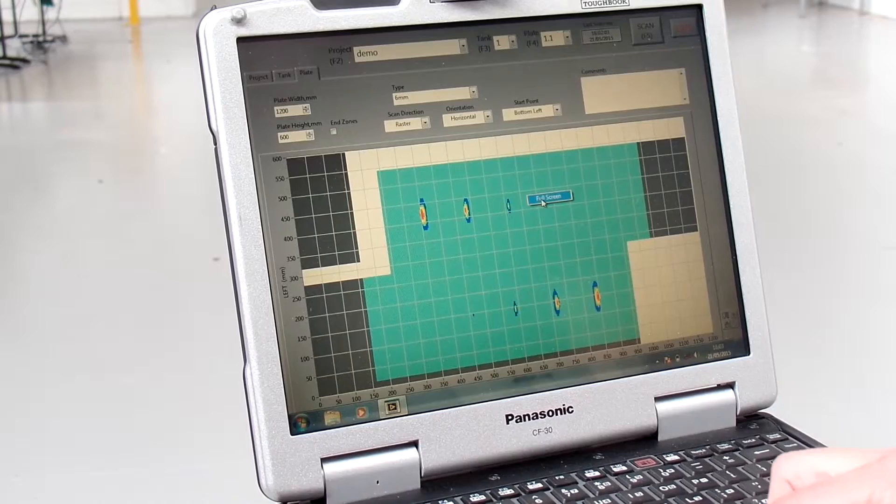
Step: Show the scanned plate's colour map in Full Screen mode
click(547, 196)
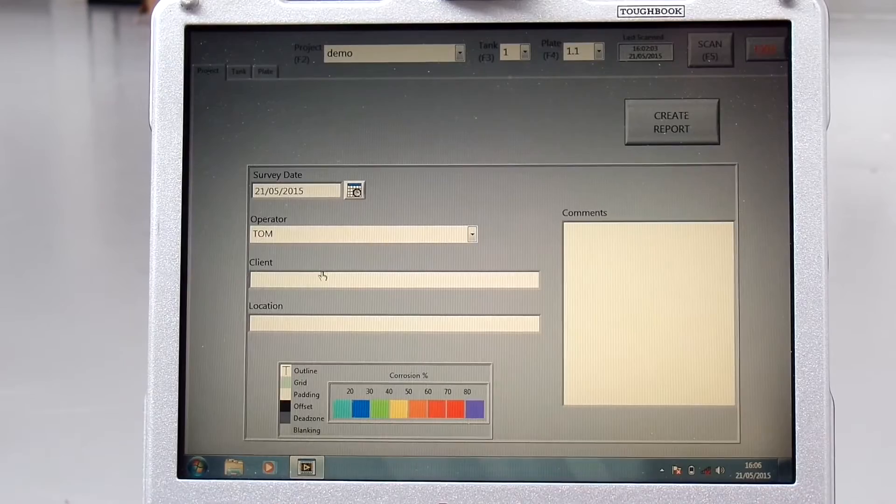
Step: Enter client 'sales' and location 'studio' in the project details
text(sales)
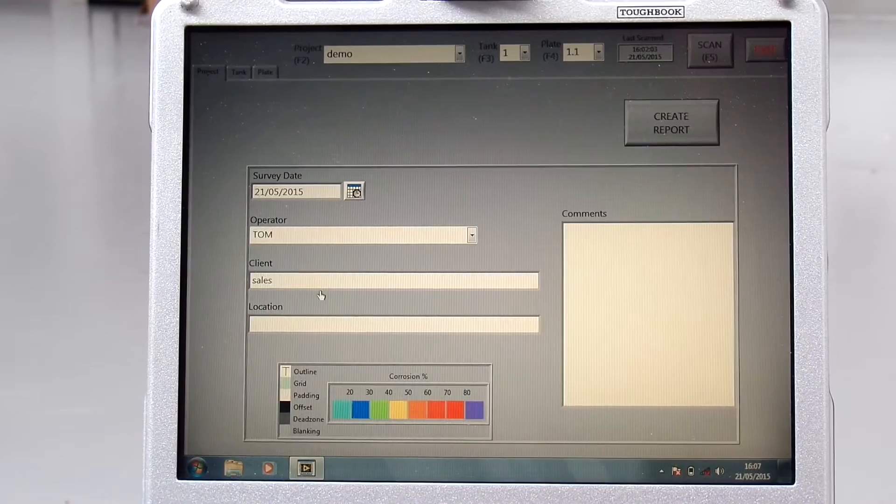
text(studio)
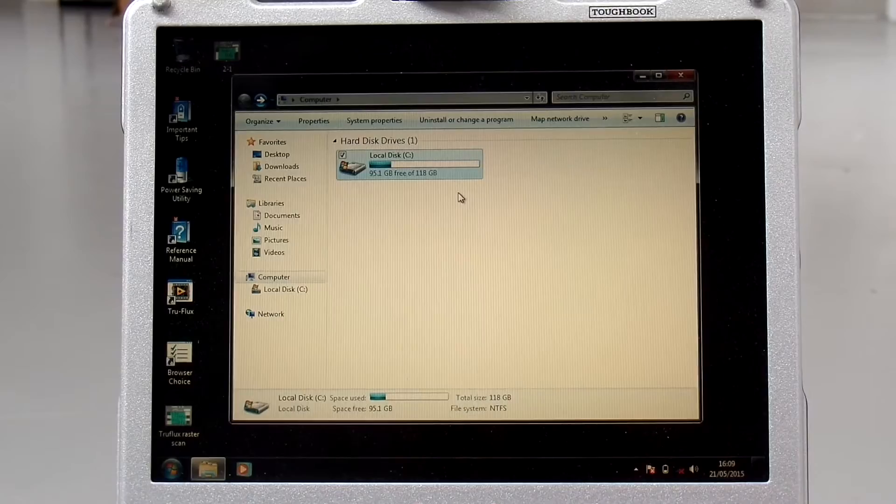
Step: Browse C: > Tru-Flux > Projects > demo > Reports and open the 21/05/2015 survey report PDF
double_click(390, 165)
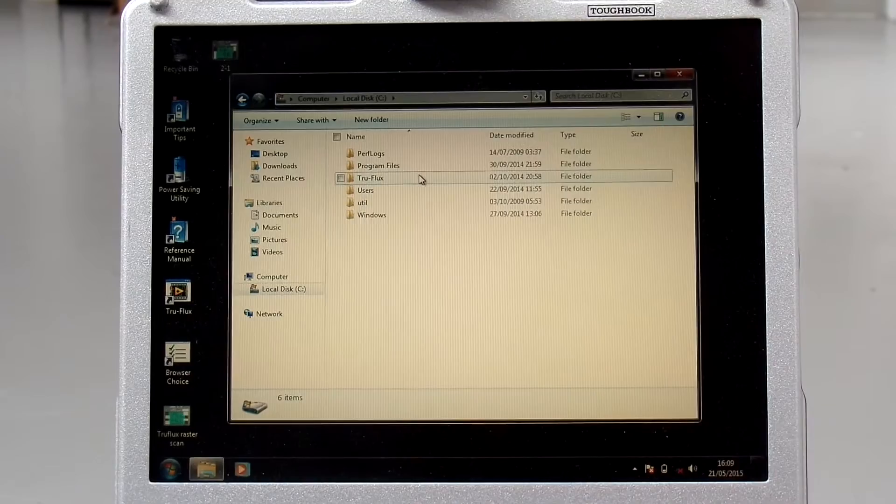
double_click(371, 177)
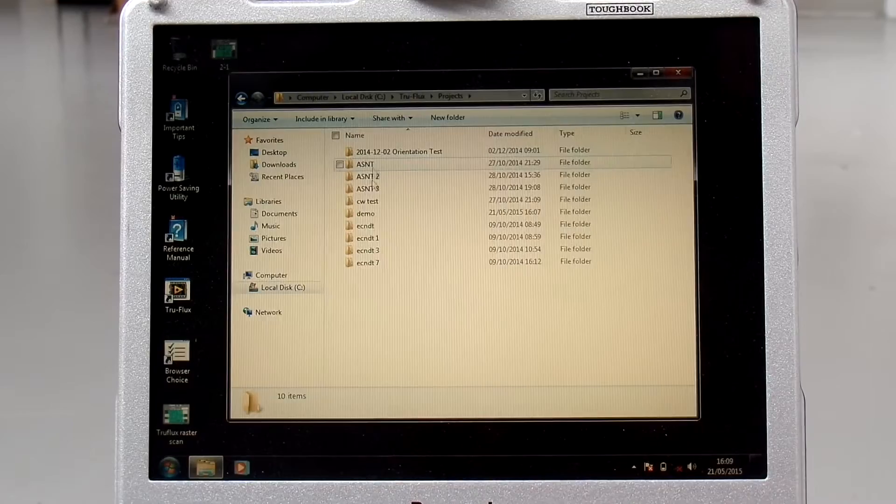
double_click(365, 212)
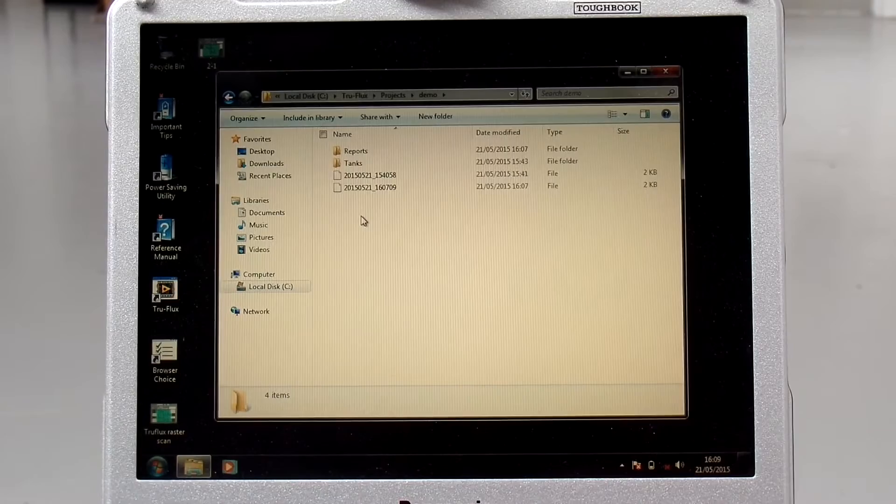
double_click(355, 150)
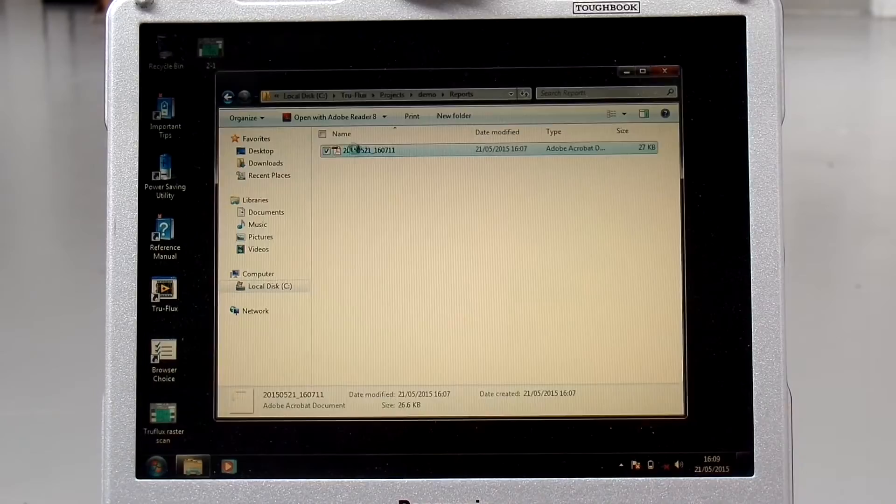
double_click(369, 149)
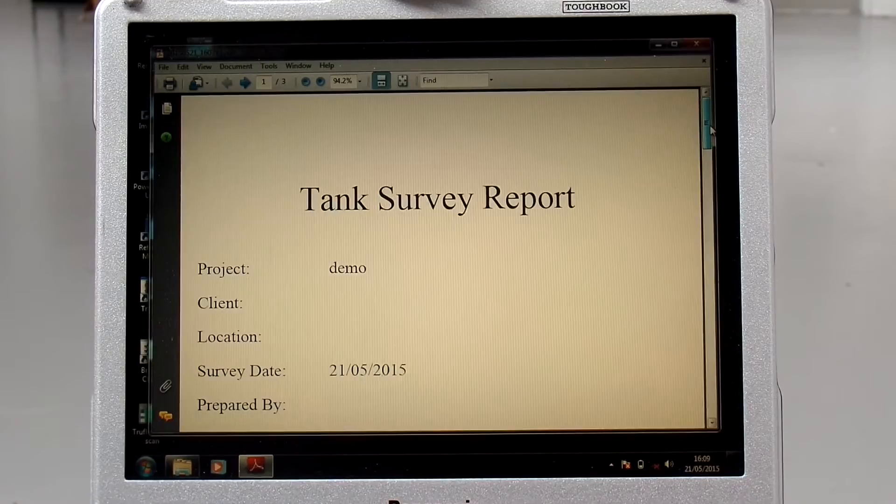
Step: Move to page 2 of the Tank Survey Report showing the floor view scan
click(243, 82)
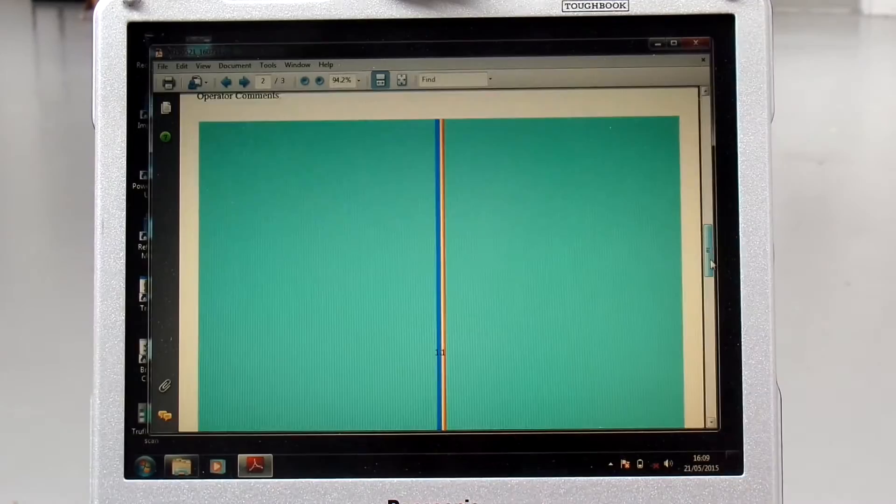